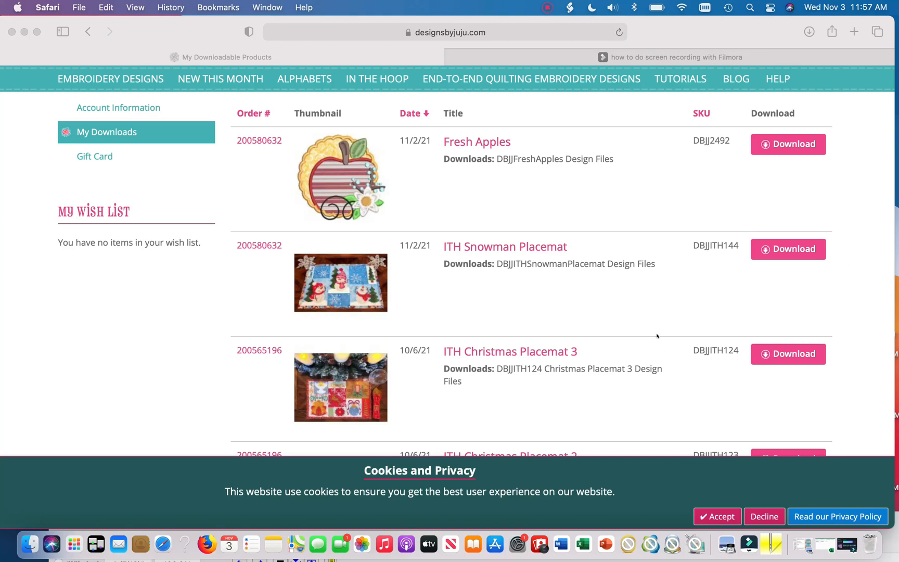
mouse_move(669, 311)
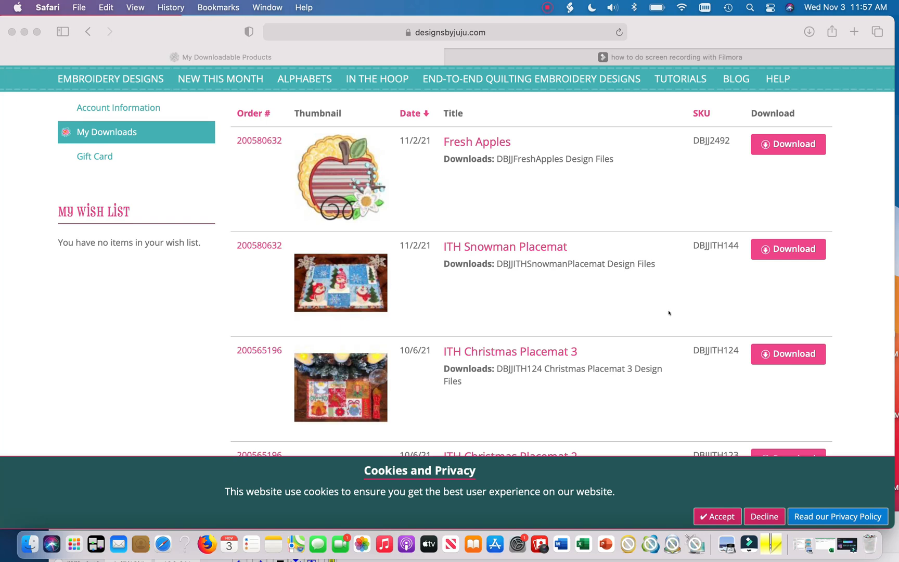
mouse_move(461, 308)
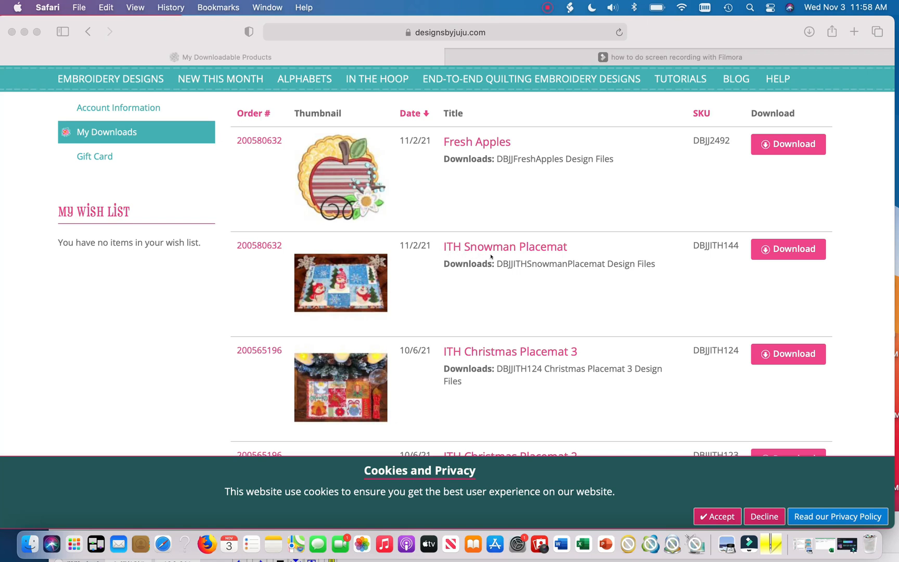
mouse_move(585, 249)
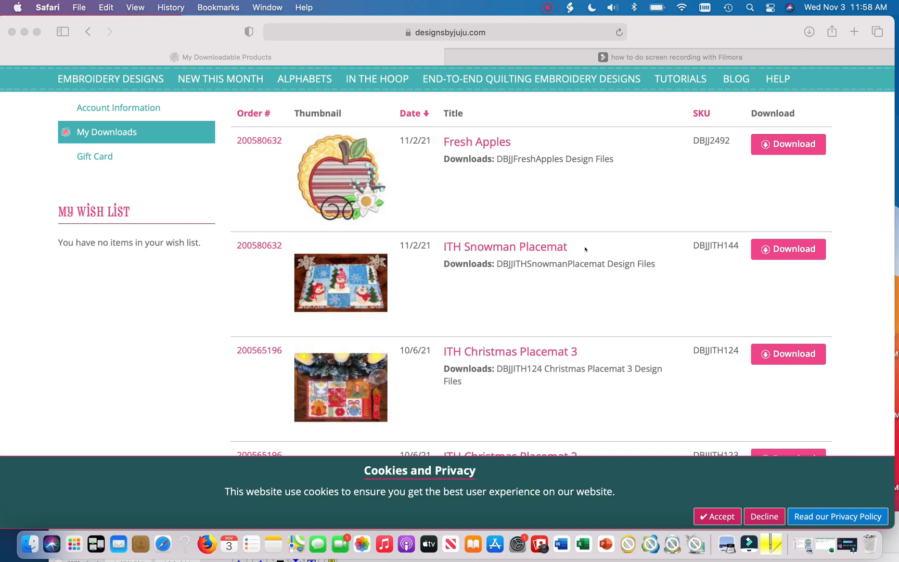
mouse_move(583, 249)
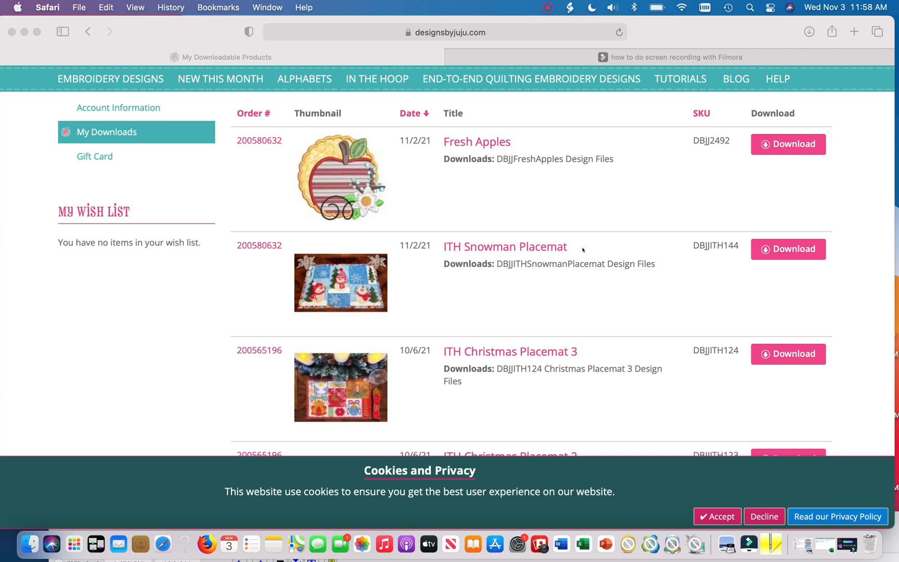
Download the ITH Snowman Placemat design in PES format and show the downloaded files
left_click(787, 248)
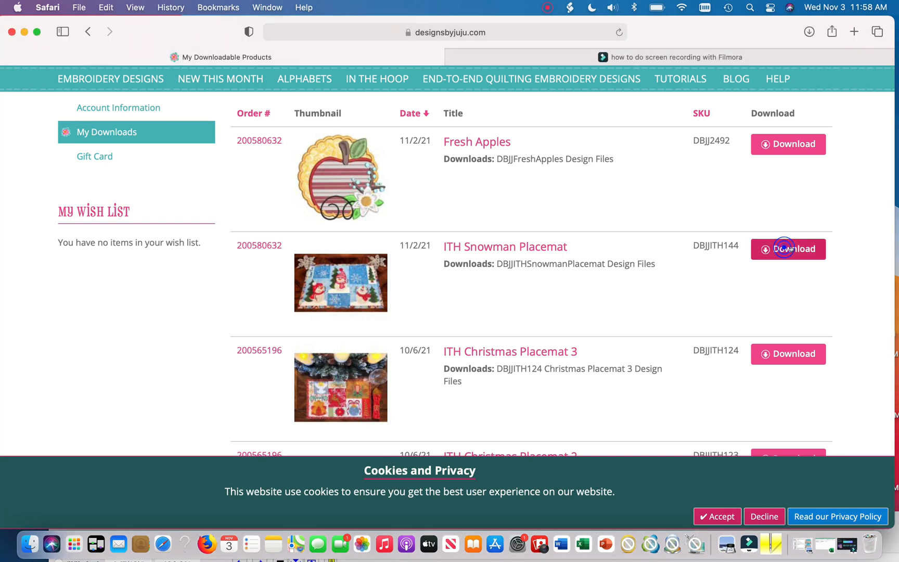
left_click(788, 248)
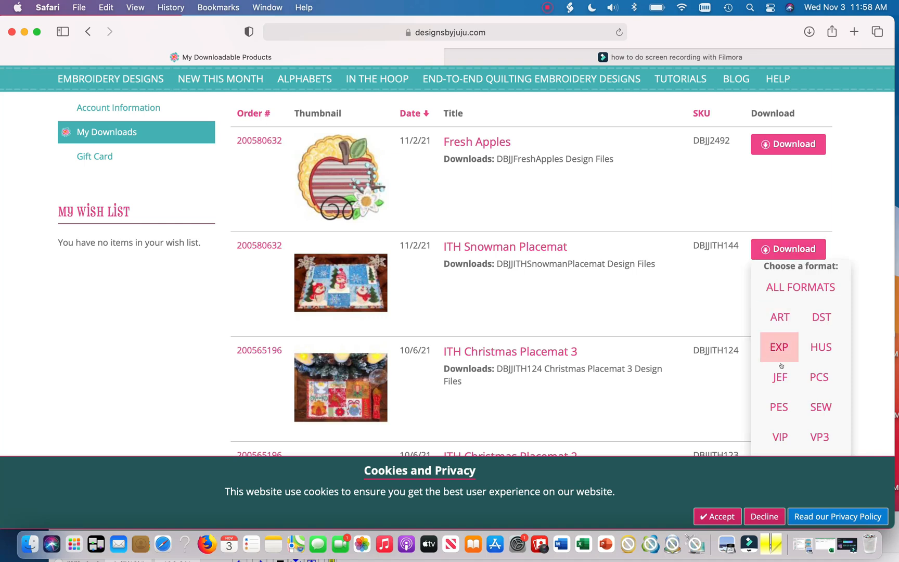
left_click(778, 347)
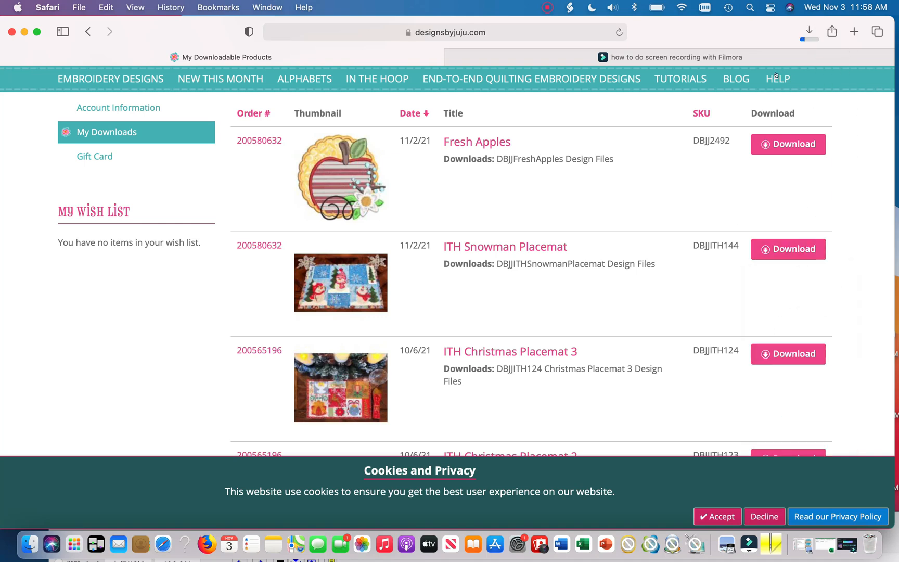
left_click(809, 32)
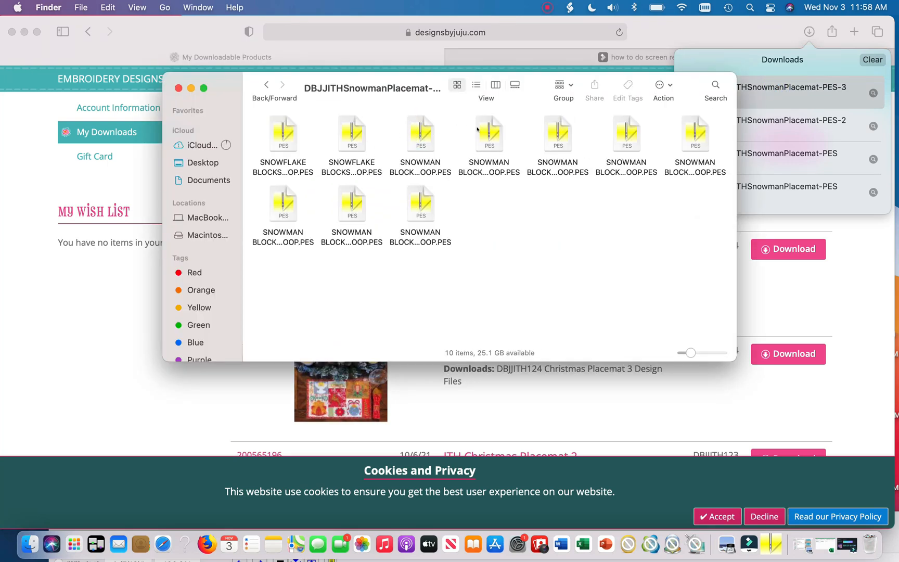
Open the Snowman Block Bottom Left PES file from the downloaded folder
double_click(557, 133)
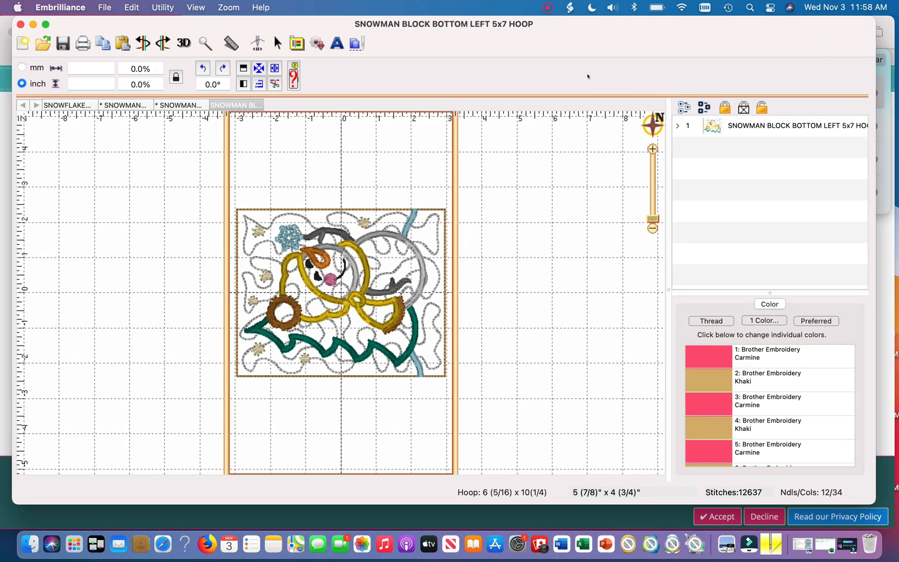
mouse_move(673, 159)
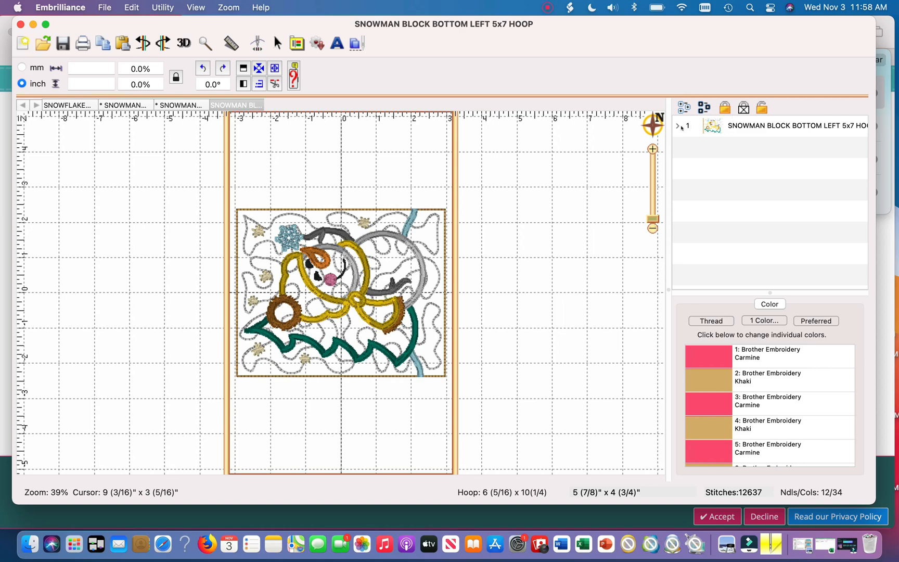
Expand the Snowman Block Bottom Left design to list its thread steps
left_click(679, 126)
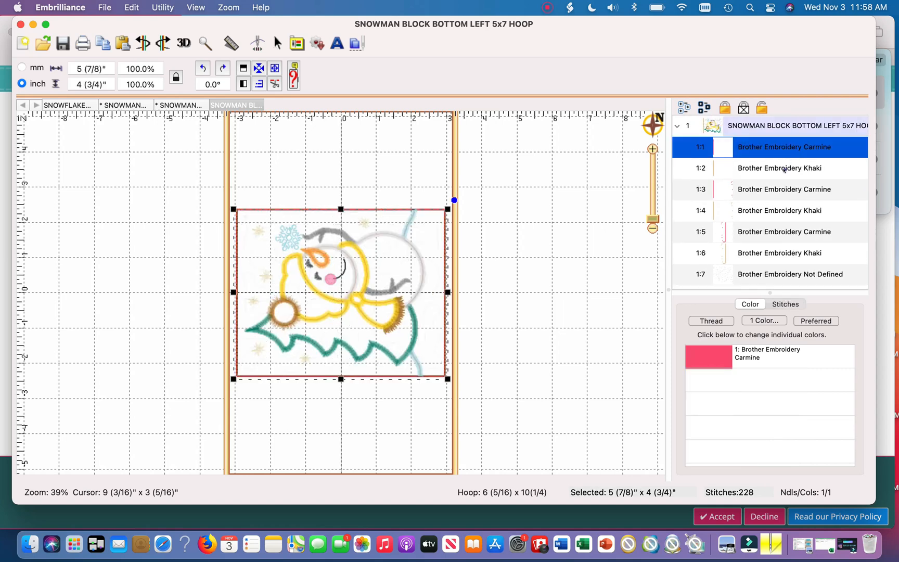
Select colour stop 1:8, the 185-stitch Carmine tree placement run
left_click(780, 210)
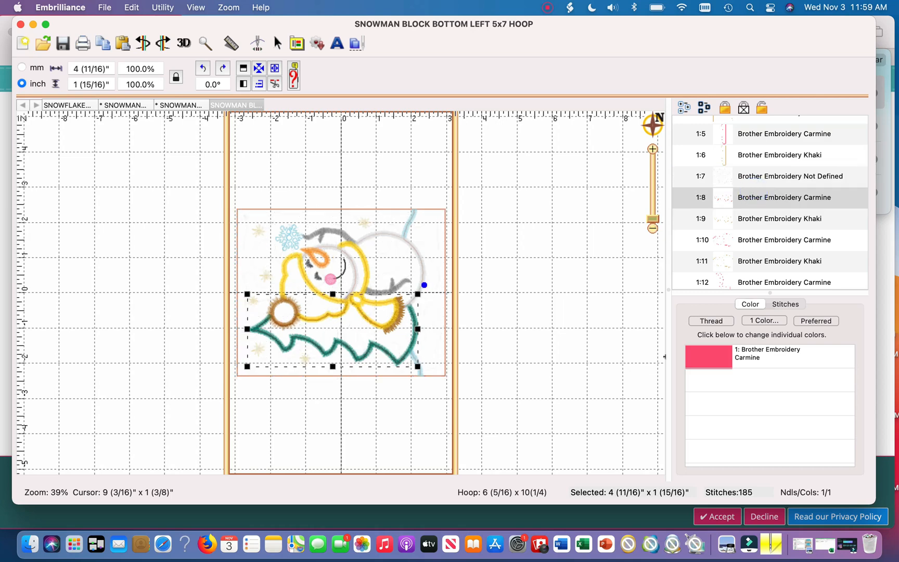
mouse_move(359, 335)
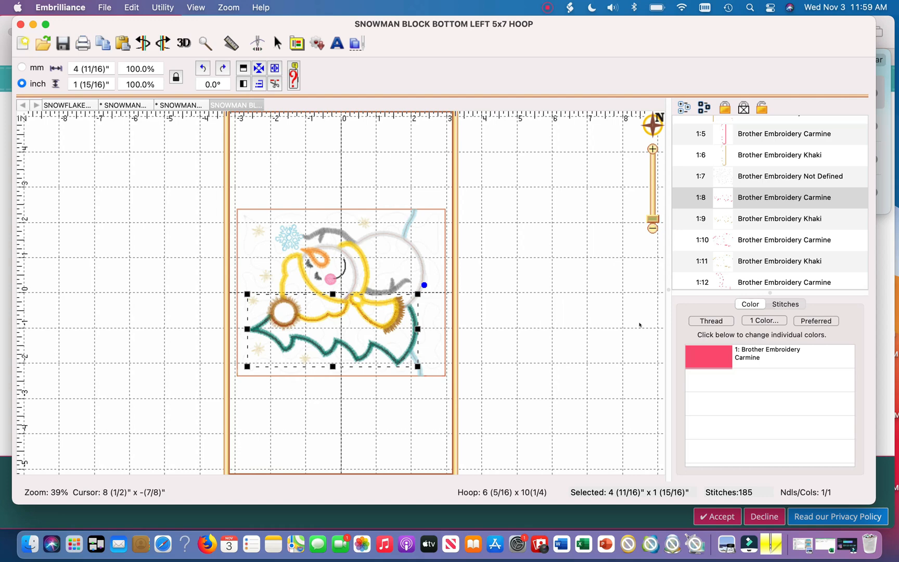
mouse_move(713, 356)
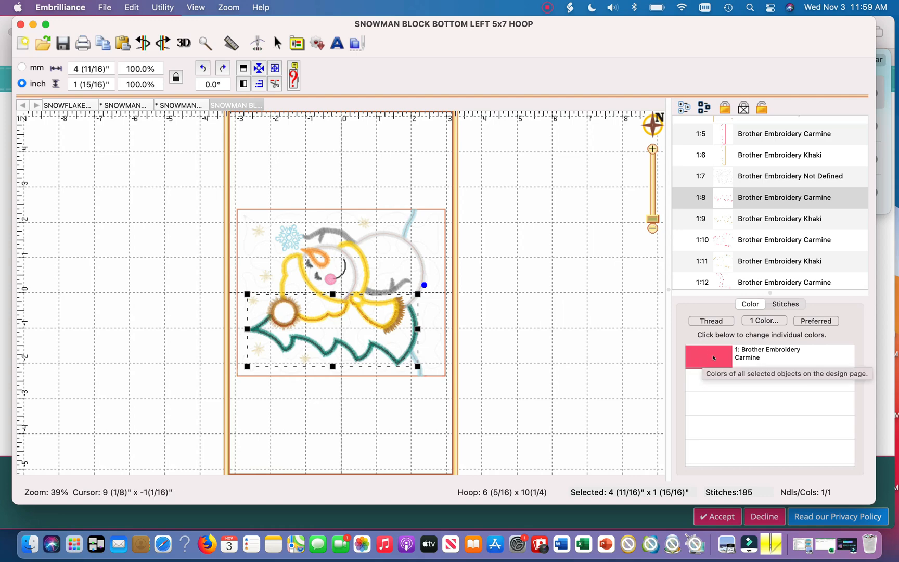
Give the eighth Carmine run the Applique Position style in its thread settings
left_click(710, 320)
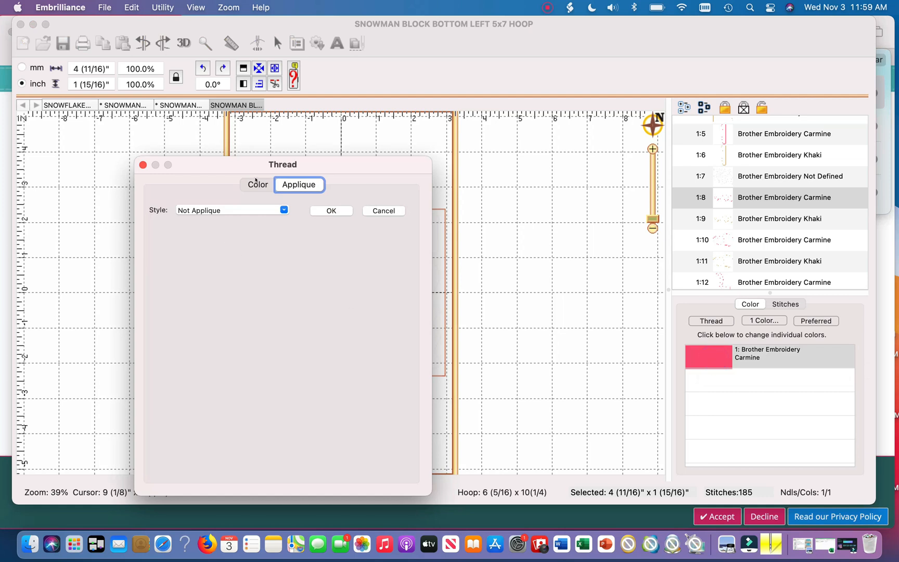
left_click(257, 184)
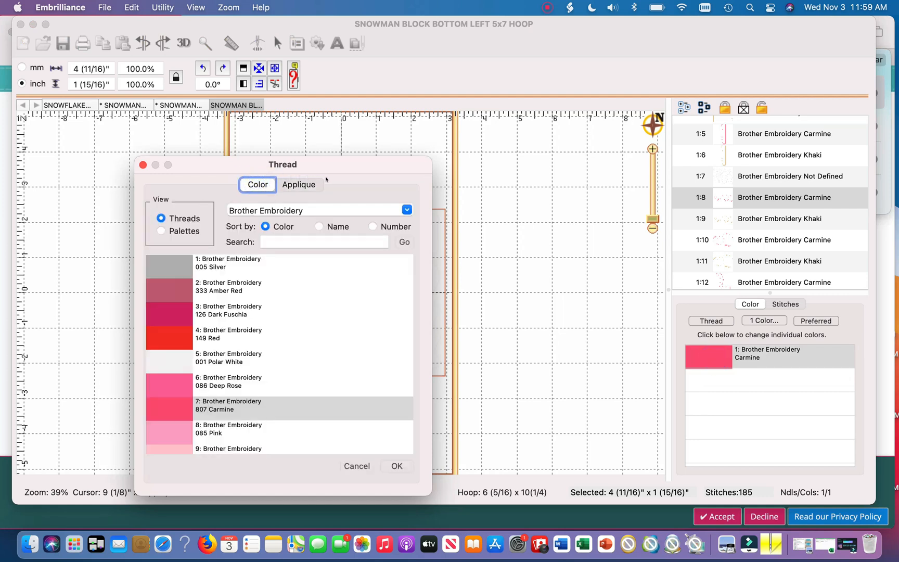
left_click(298, 184)
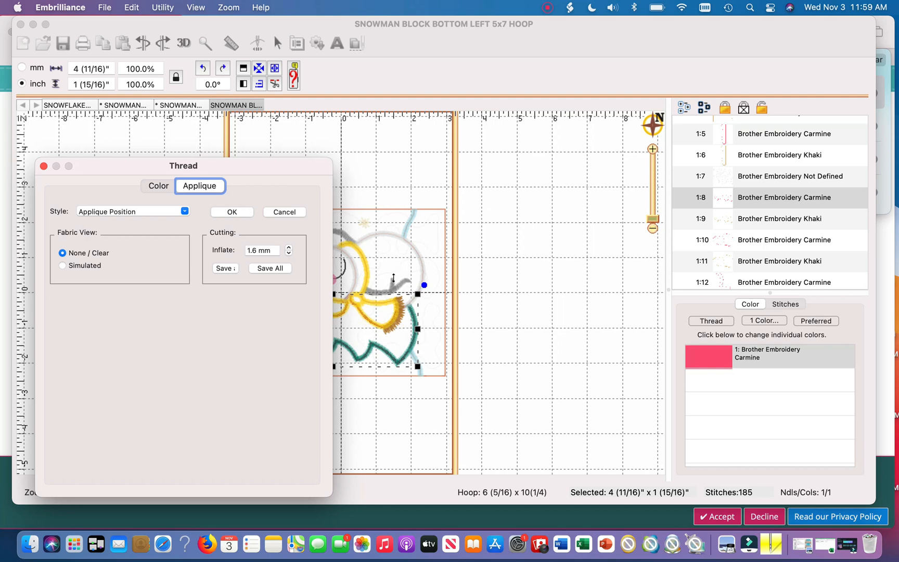
mouse_move(398, 340)
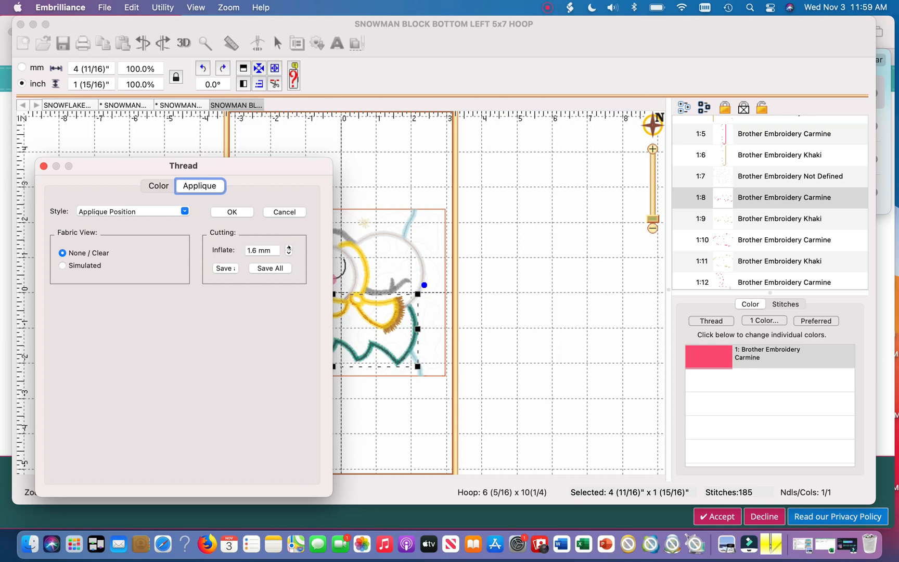
mouse_move(377, 331)
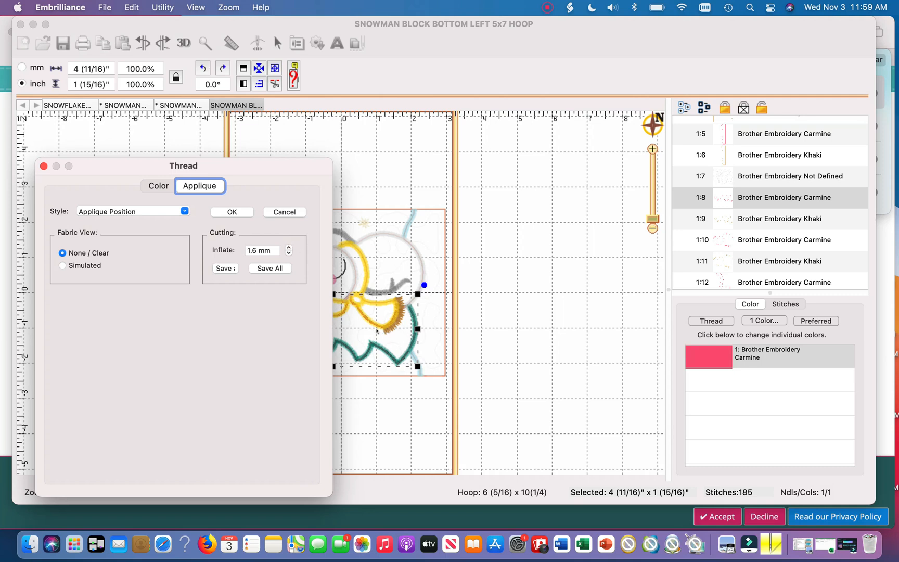
mouse_move(354, 420)
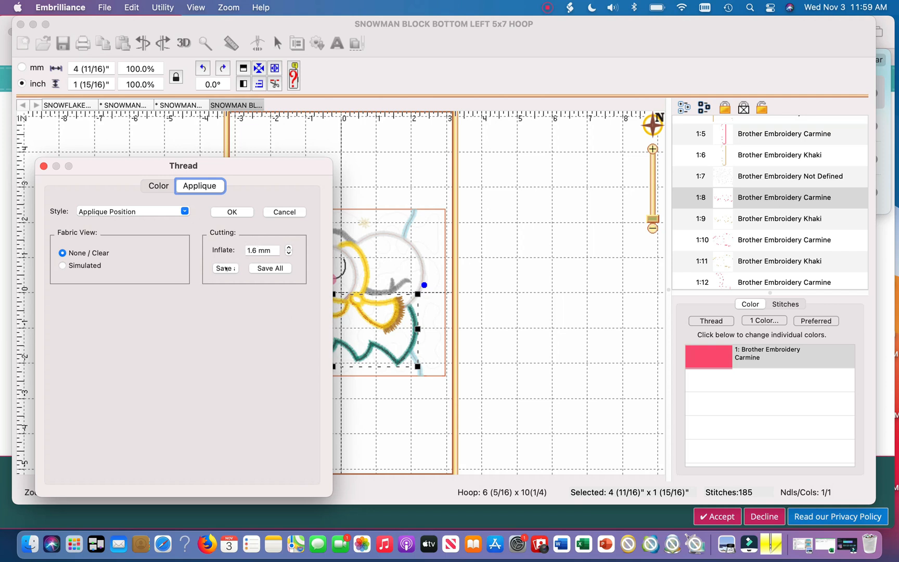
Save the tree's cutting outline as an SVG on the Desktop and confirm
left_click(225, 268)
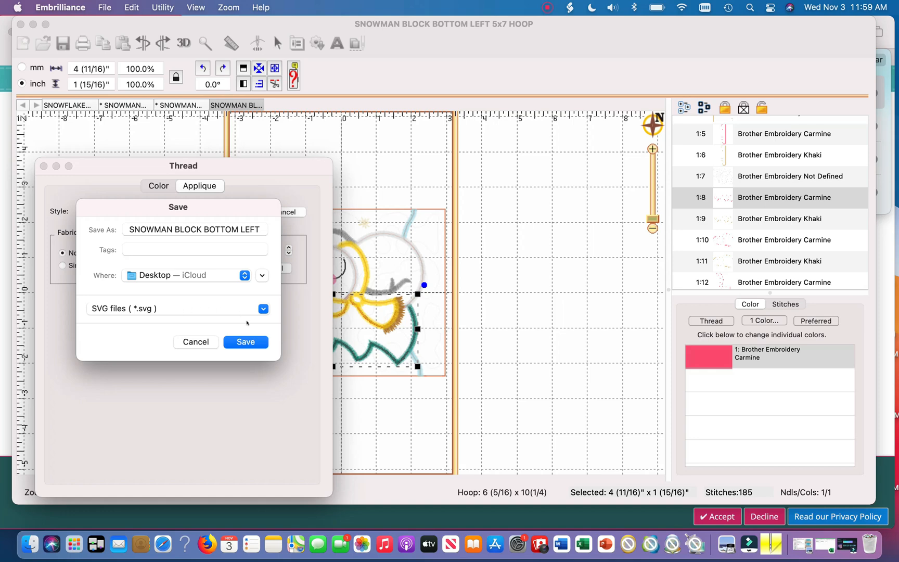
left_click(245, 342)
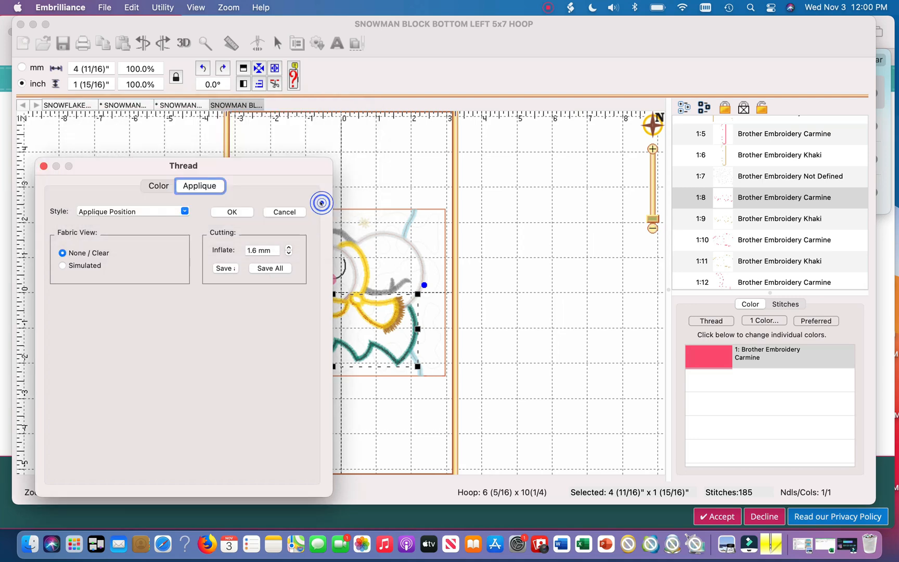
left_click(232, 211)
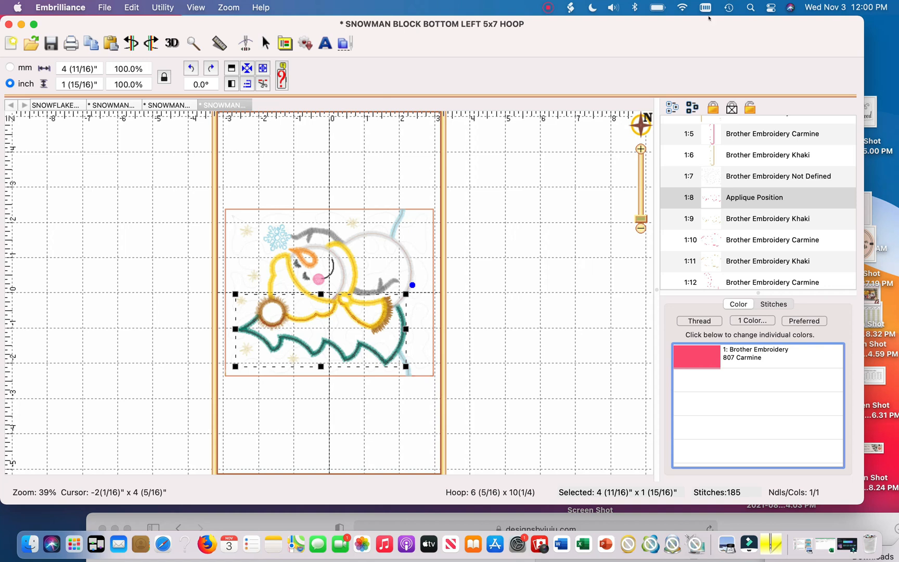
mouse_move(142, 353)
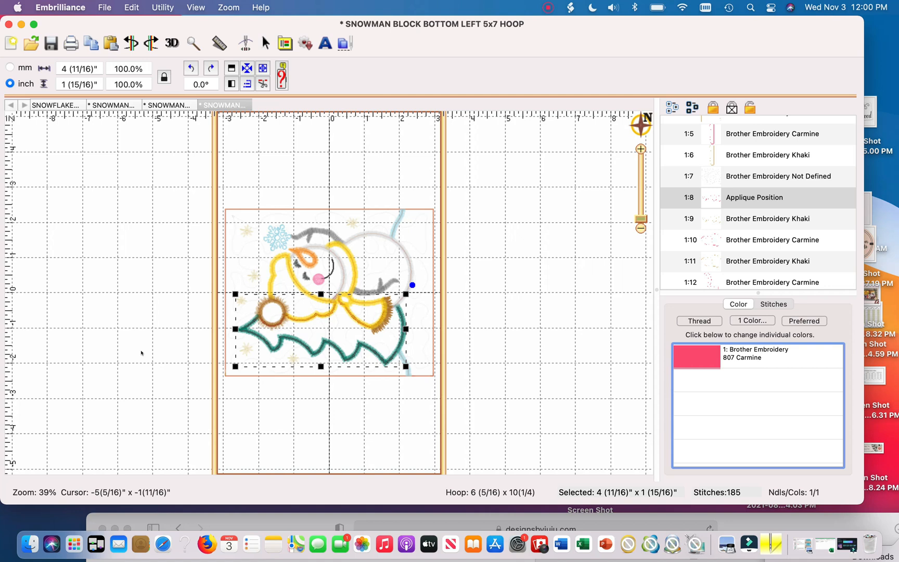
mouse_move(142, 354)
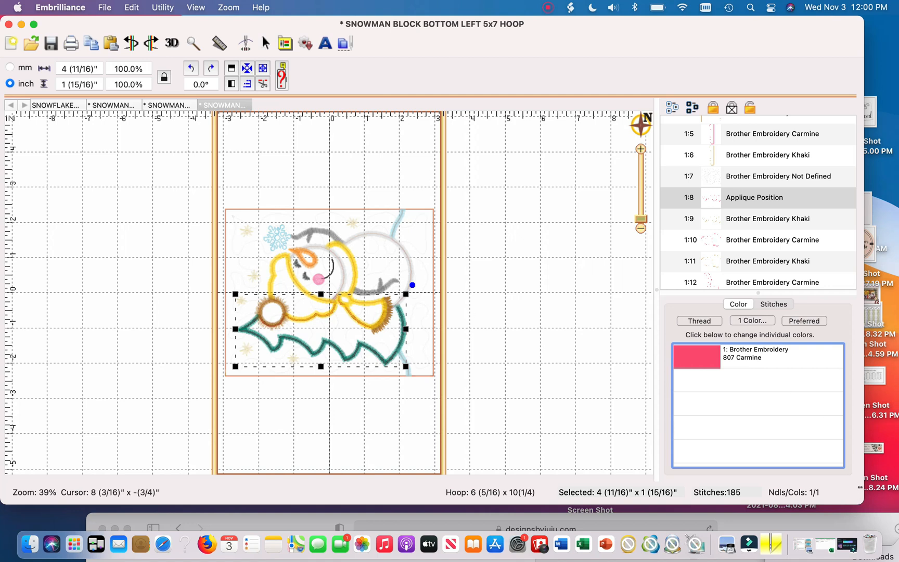